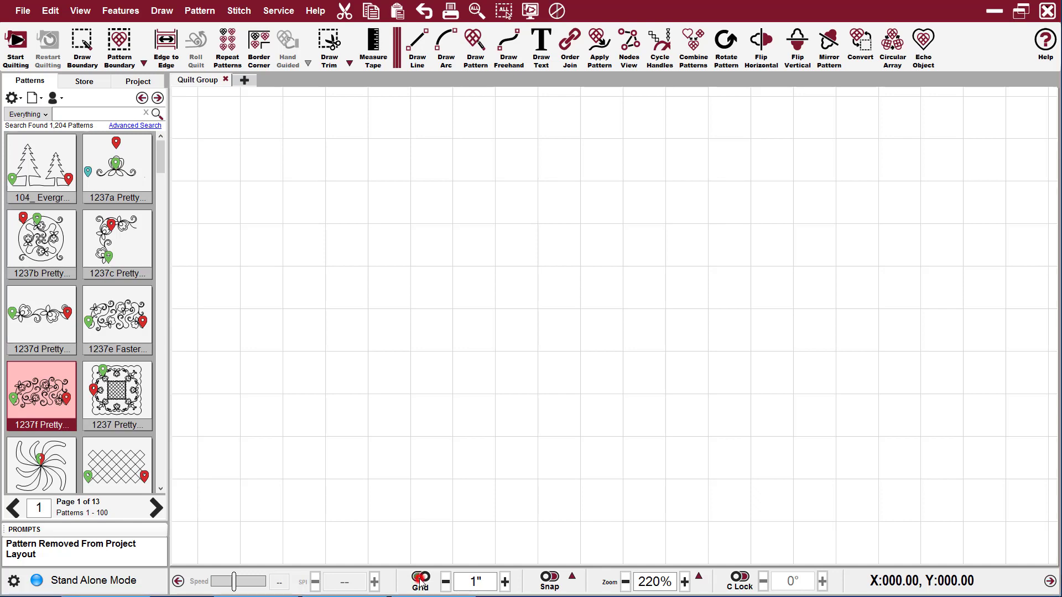
Switch the canvas grid off and back on, then widen grid spacing to 1.75 inches
left_click(420, 582)
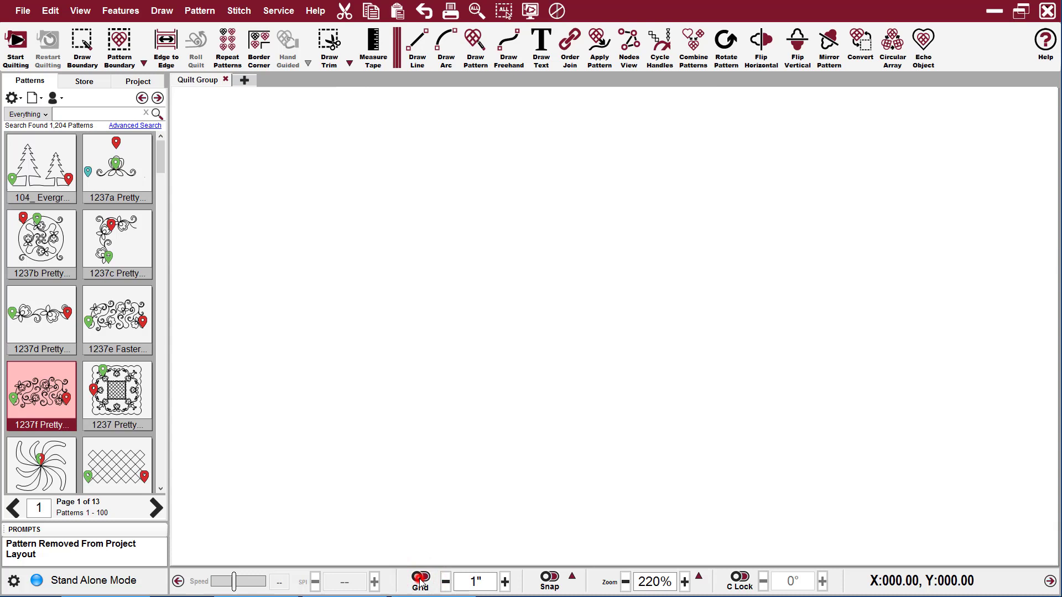
left_click(419, 581)
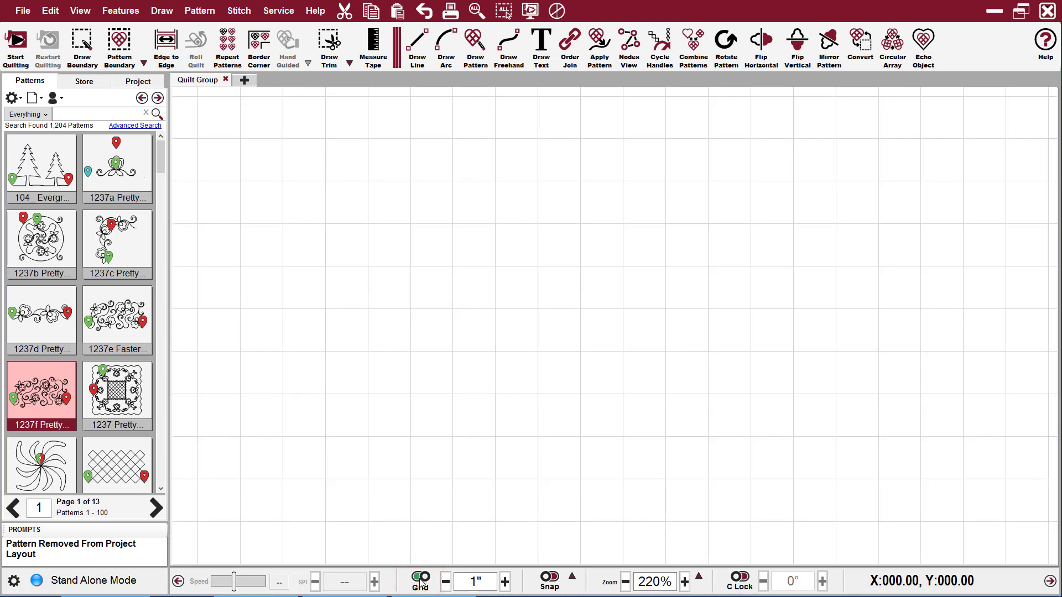
left_click(504, 582)
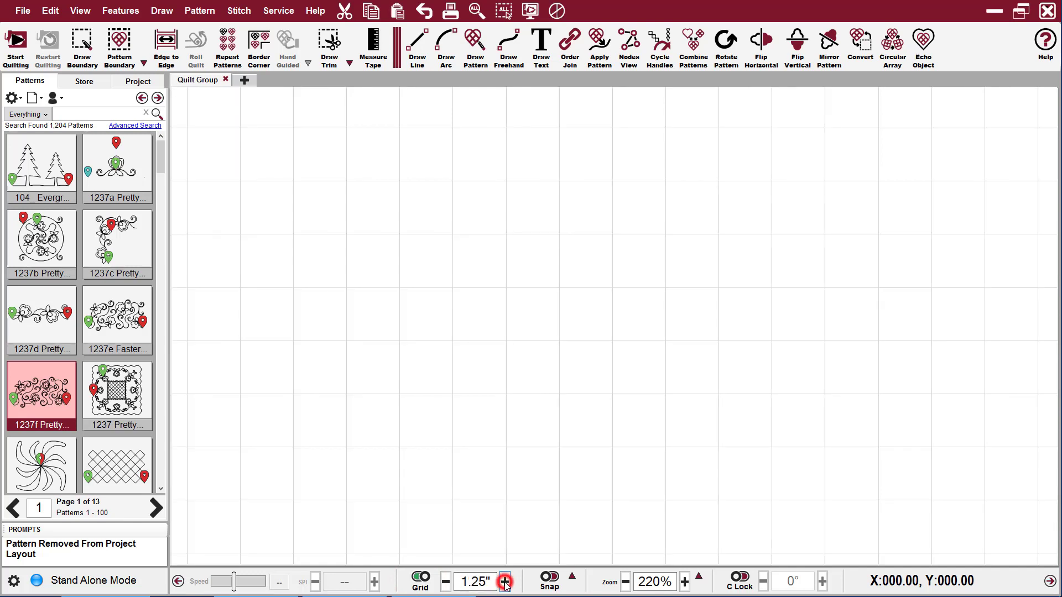
left_click(505, 582)
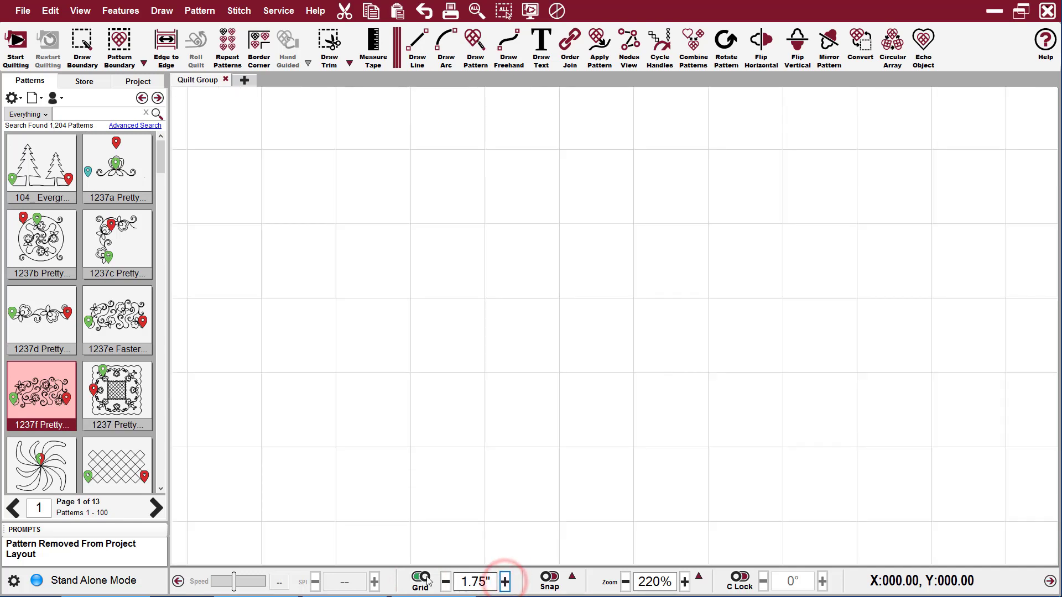
Reduce grid spacing to 1 inch and draw a free-angle zigzag polyline with snapping off
left_click(444, 581)
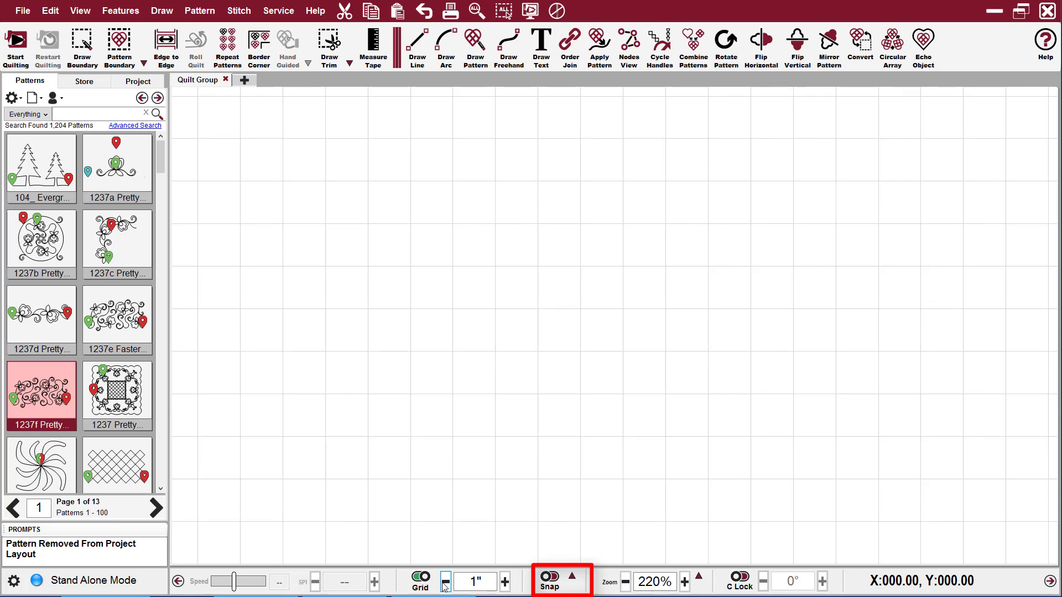
left_click(550, 581)
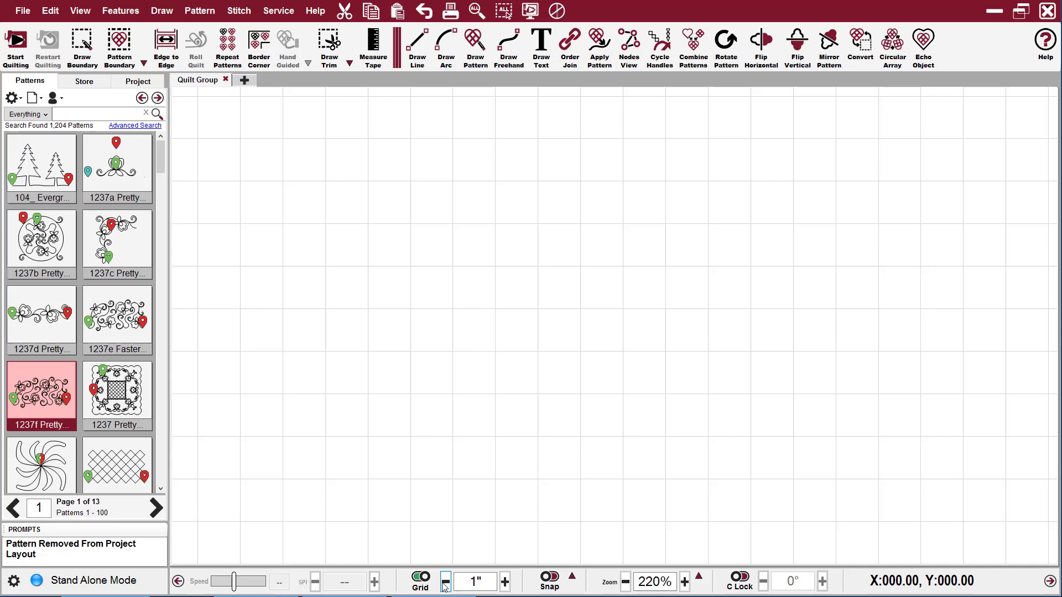
mouse_move(434, 193)
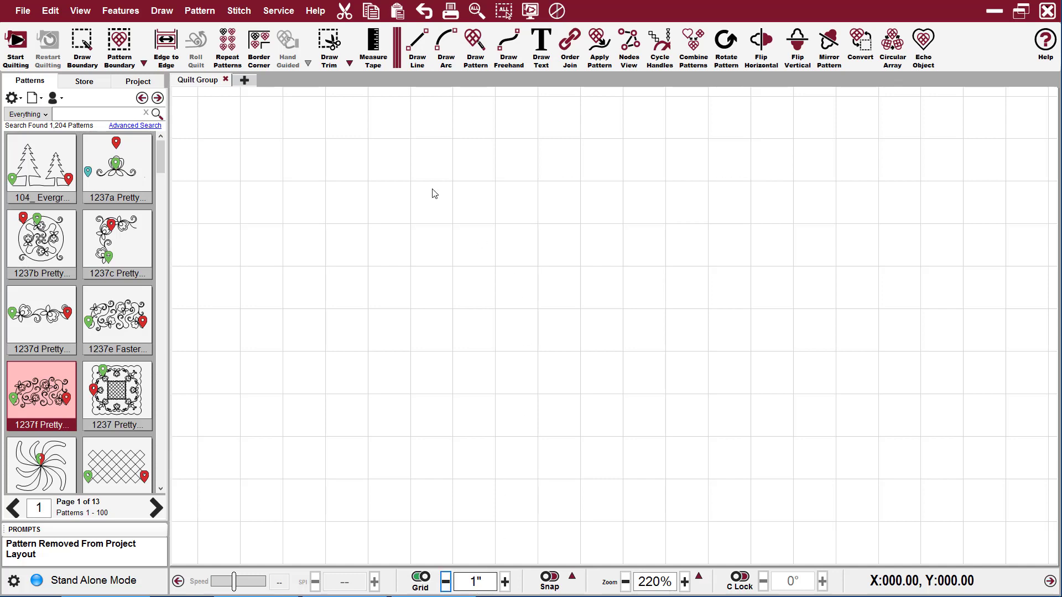
left_click(417, 47)
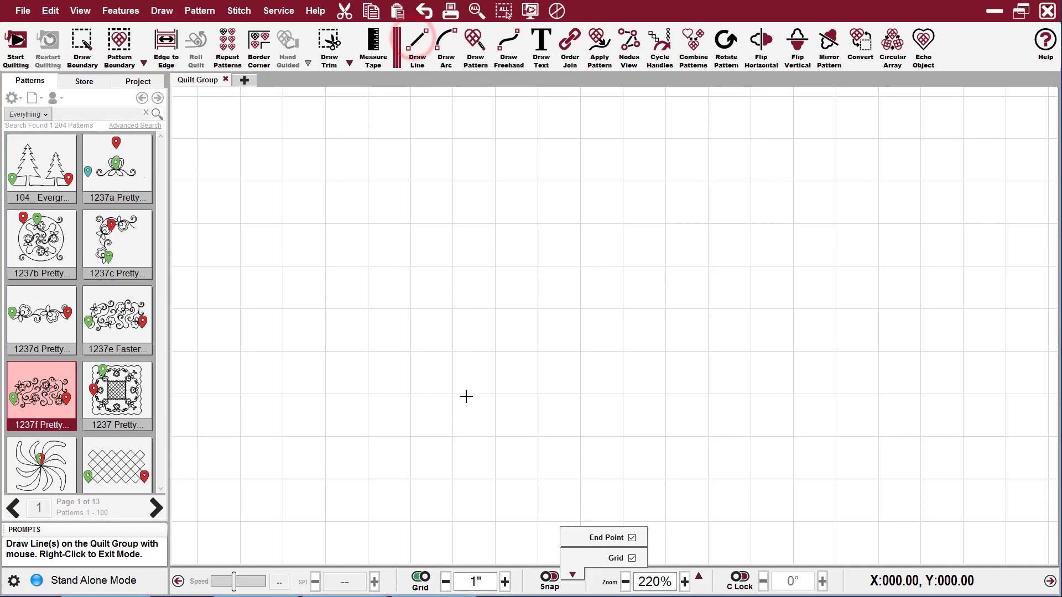
left_click(530, 356)
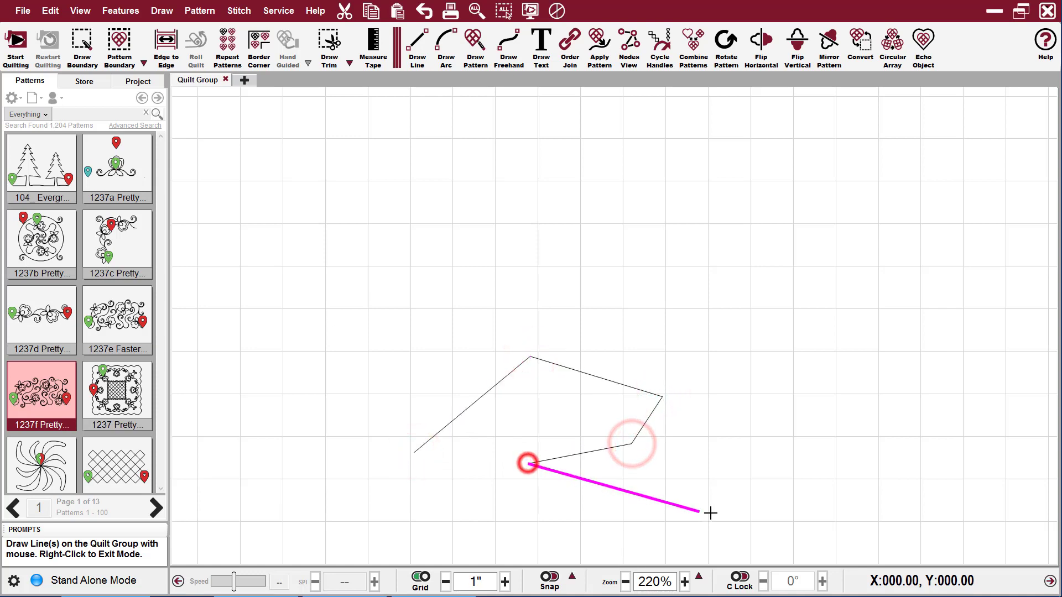
left_click(710, 513)
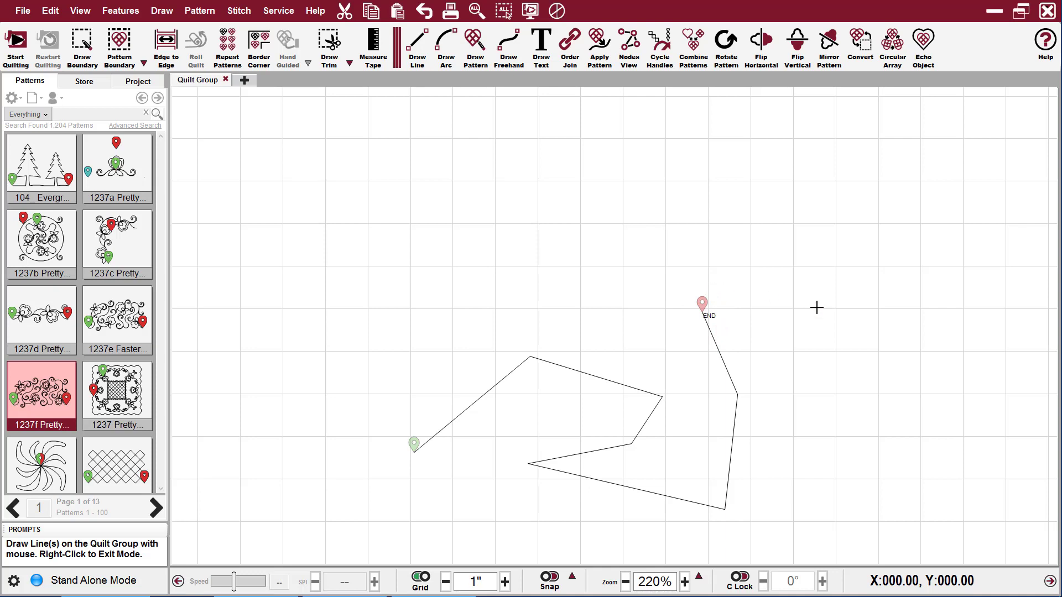
mouse_move(637, 498)
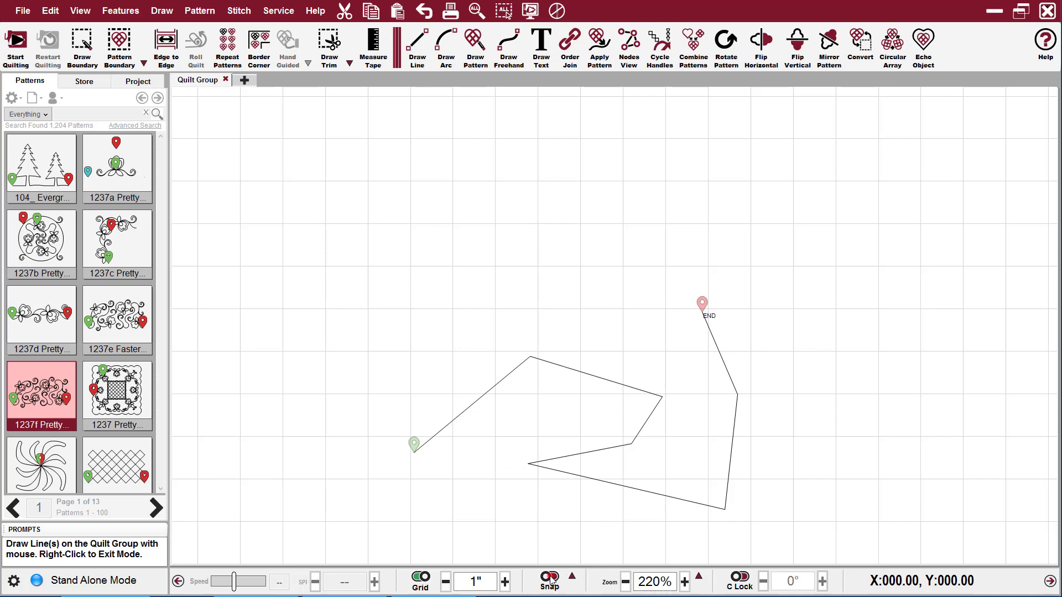
Enable grid snapping and draw a second polyline on grid intersections above the zigzag
left_click(443, 184)
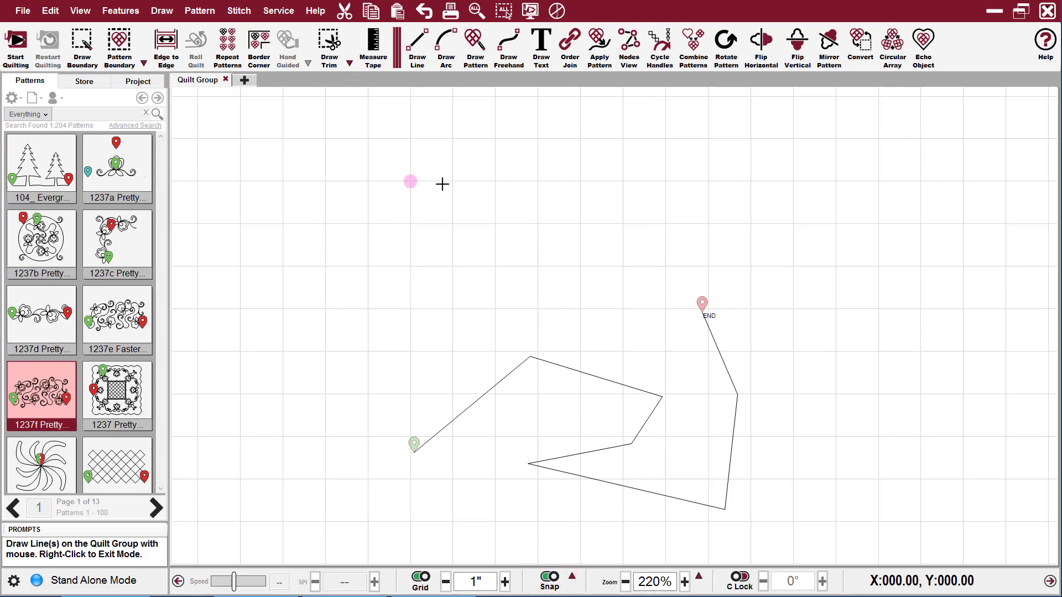
mouse_move(367, 223)
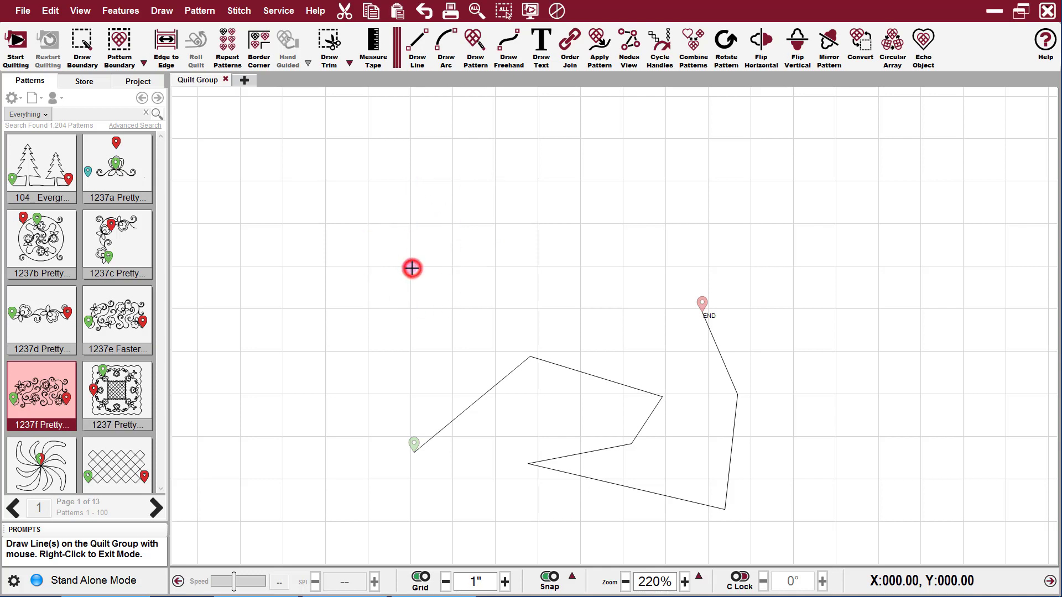
left_click(492, 222)
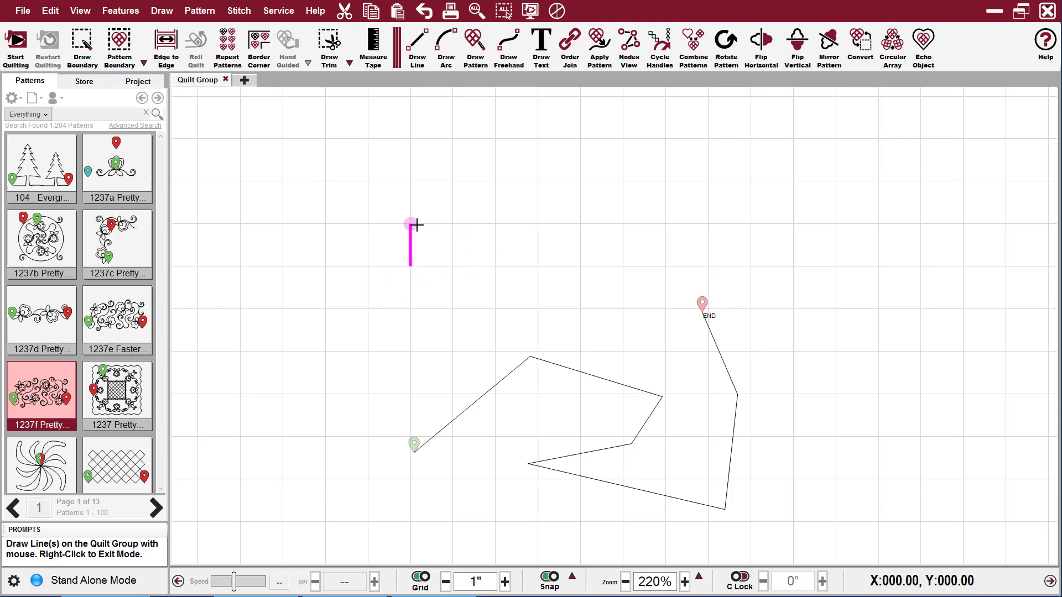
left_click(539, 224)
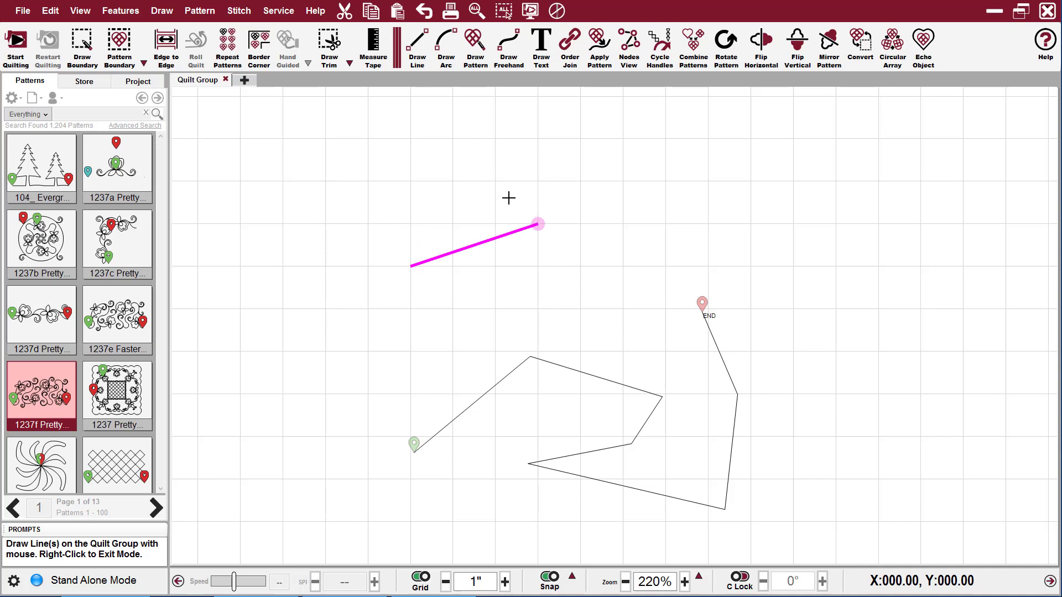
mouse_move(497, 217)
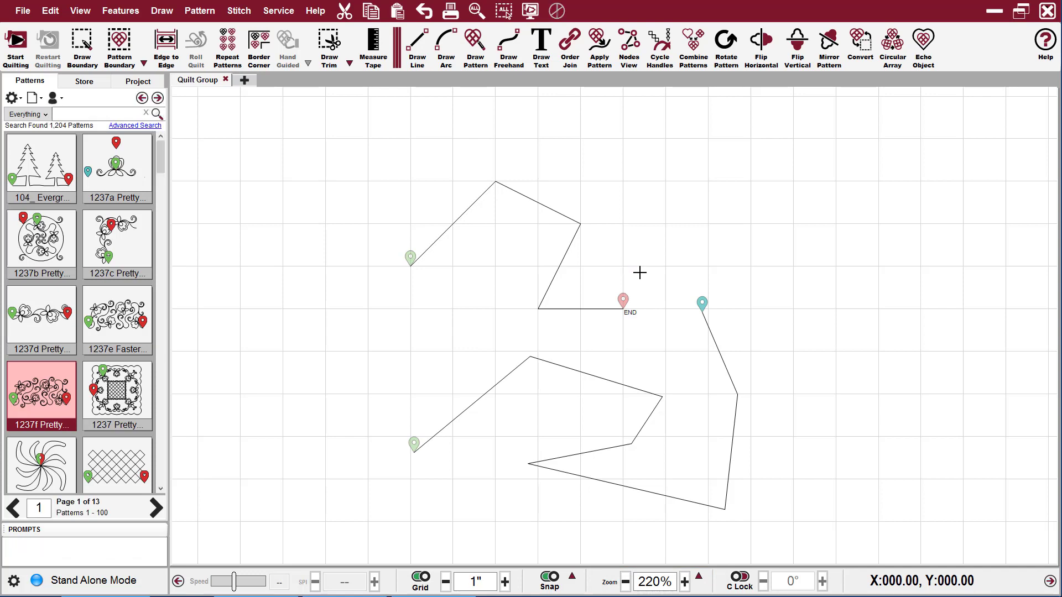
Zoom in twice on the drawn lines, then reset the view to 100%
left_click(685, 581)
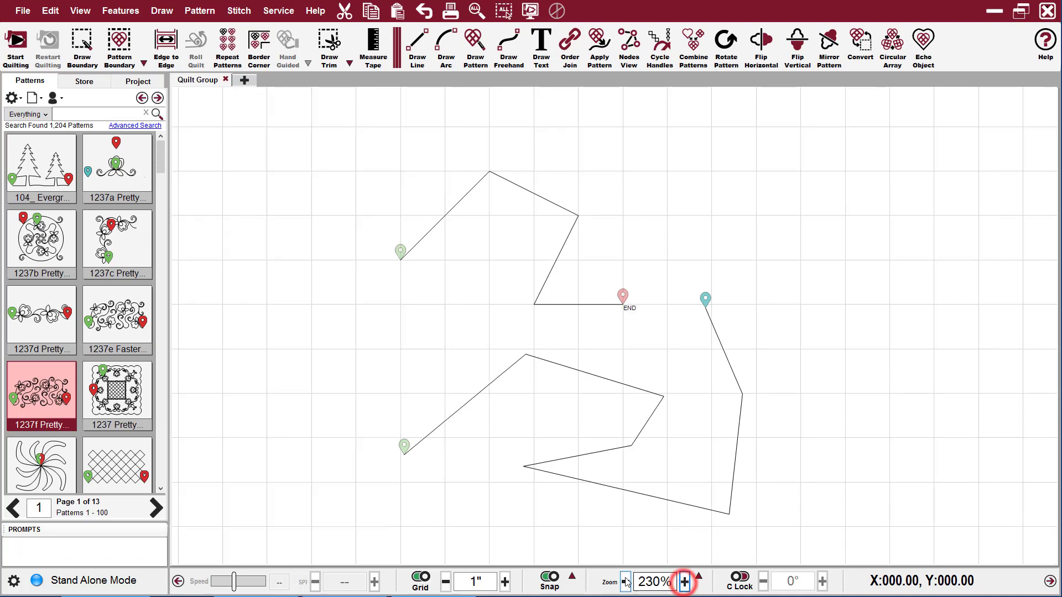
left_click(685, 581)
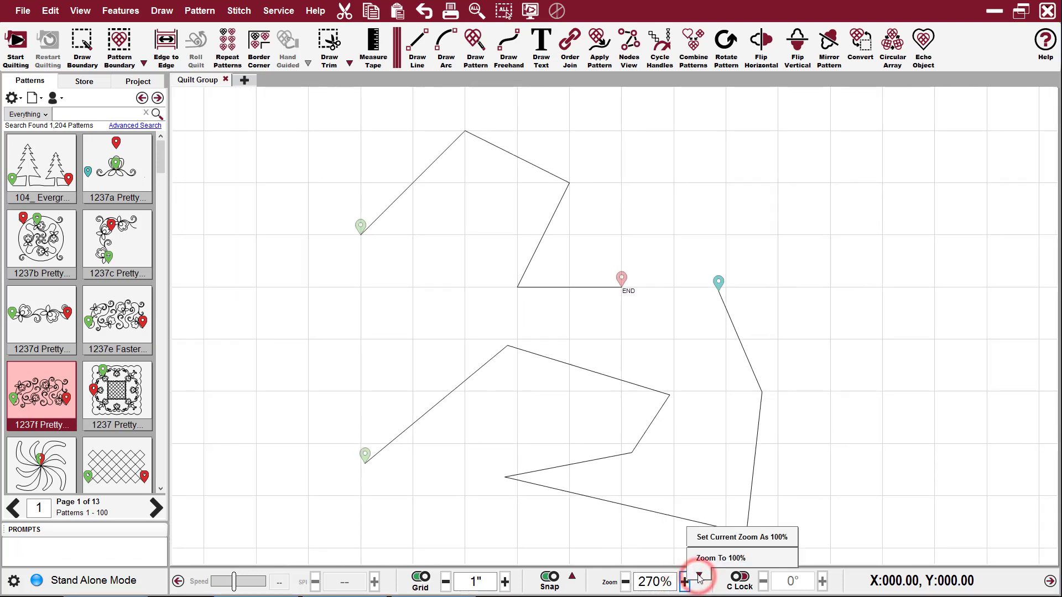
left_click(724, 558)
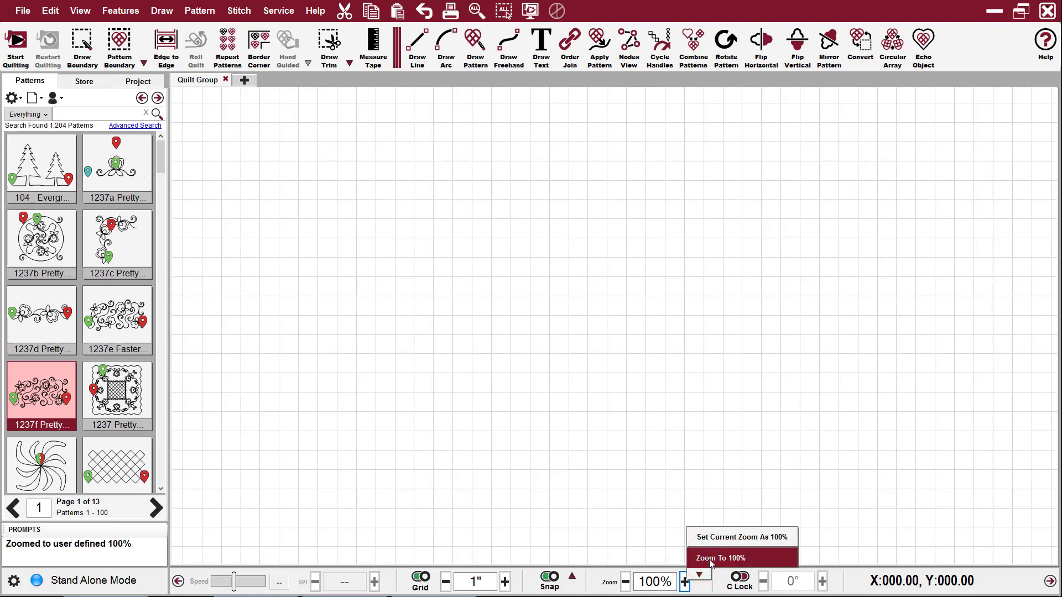